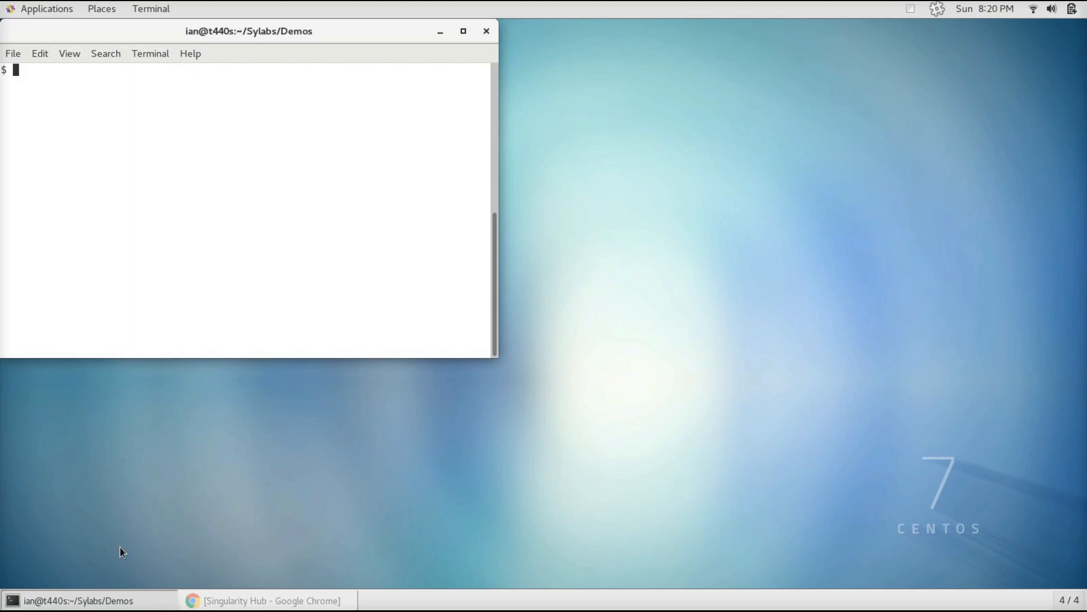
Step: Bring the Chrome window forward to show the singularityhub/ubuntu collection page
left_click(269, 599)
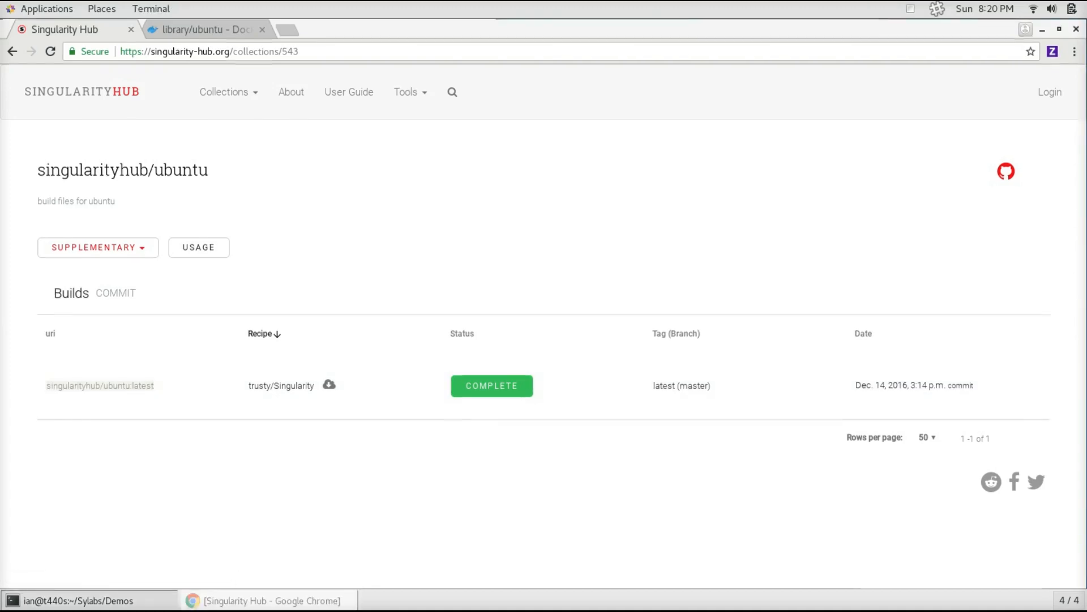
Step: Pull shub://singularityhub/ubuntu:latest into the Demos folder as ubuntu_s.simg
left_click(78, 600)
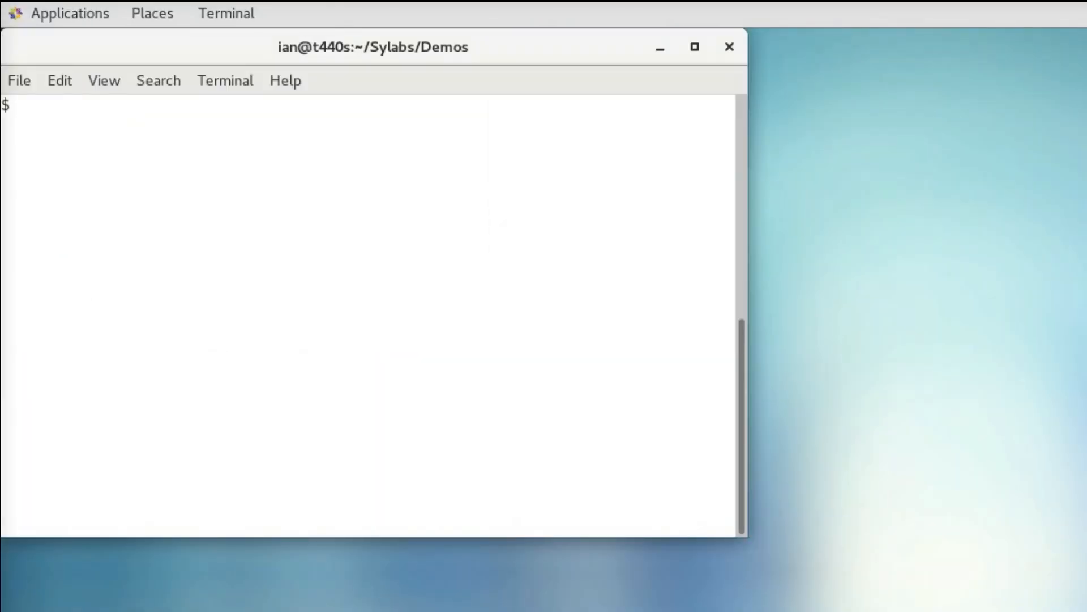
type("singularity")
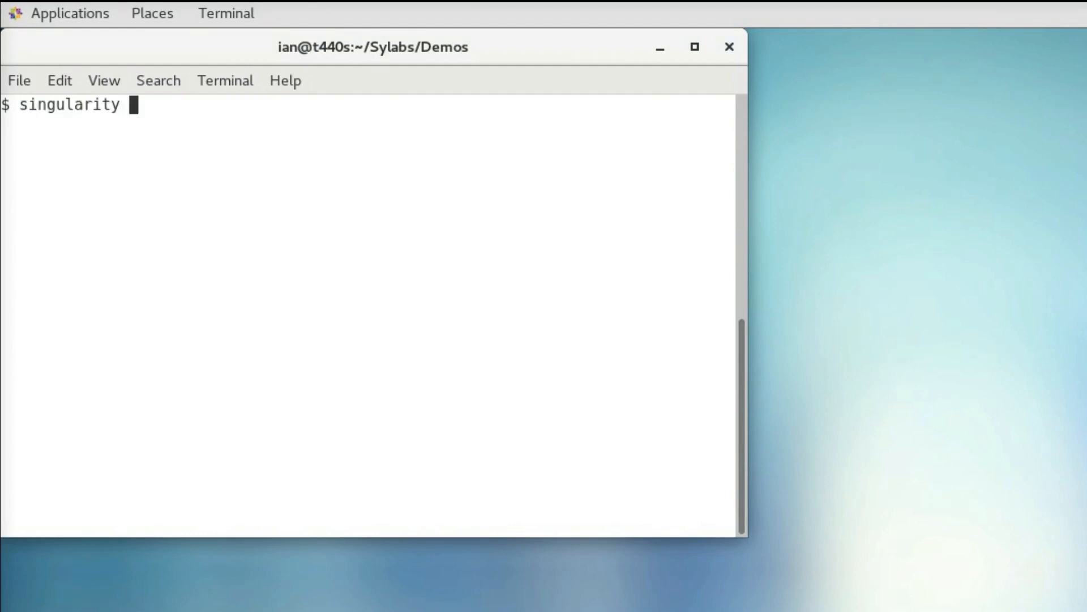
type("pull --na")
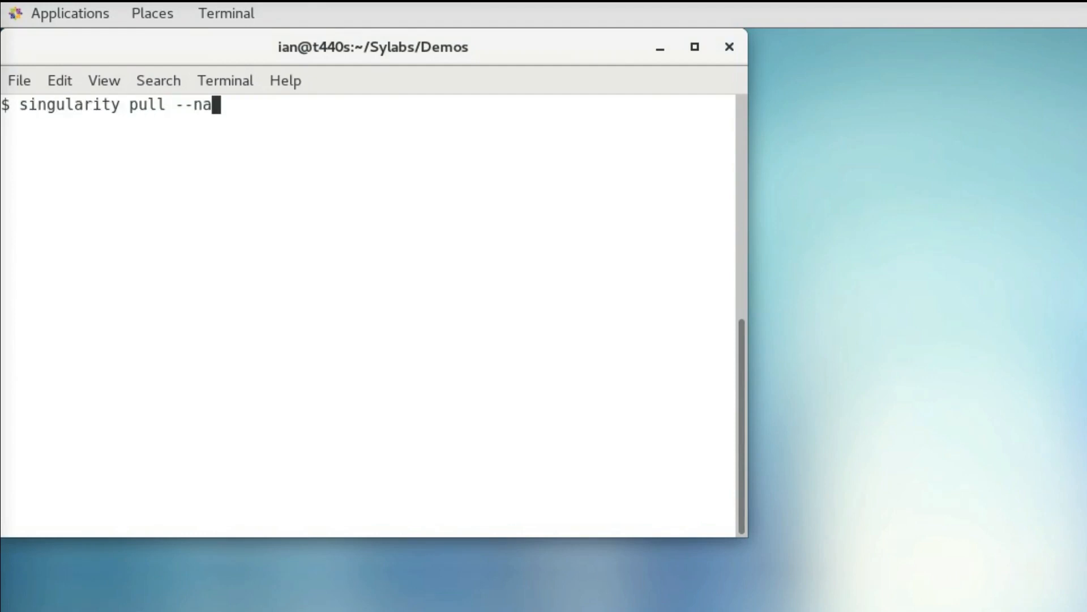
type("me")
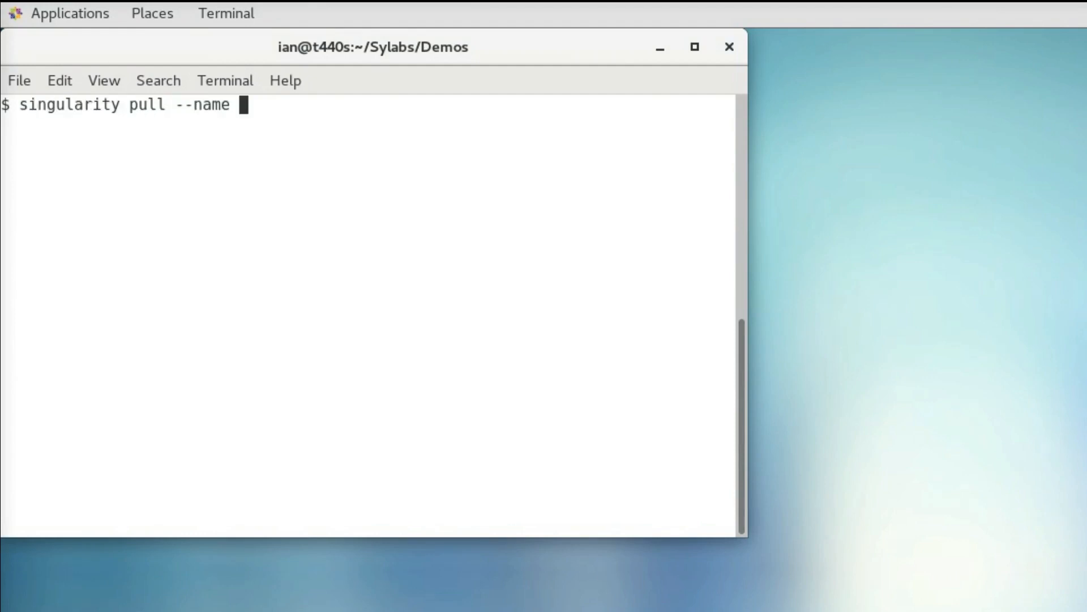
type("ubuntu_")
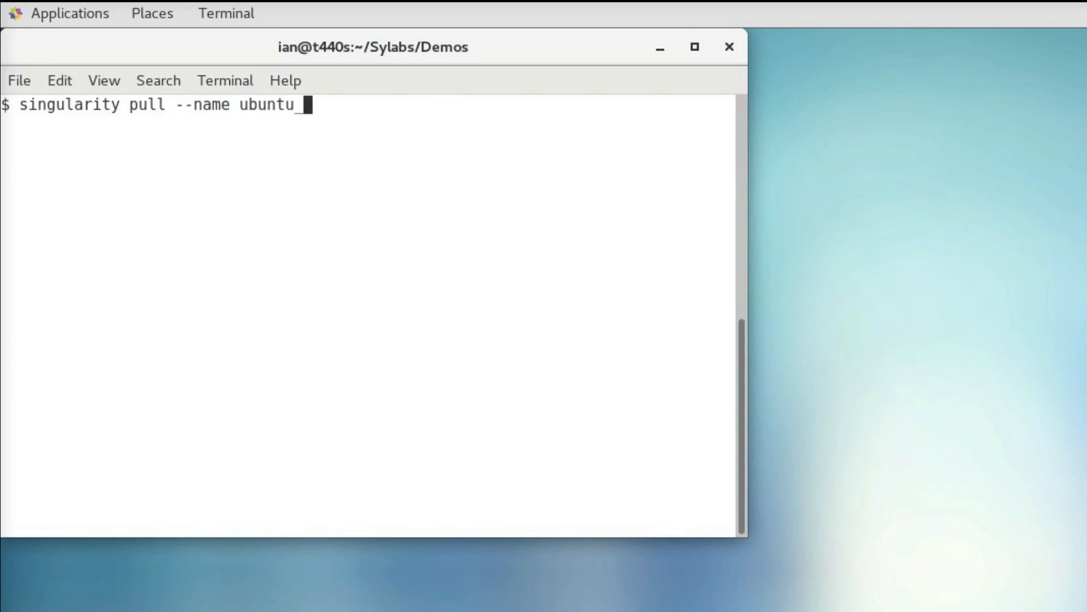
type("s.simg")
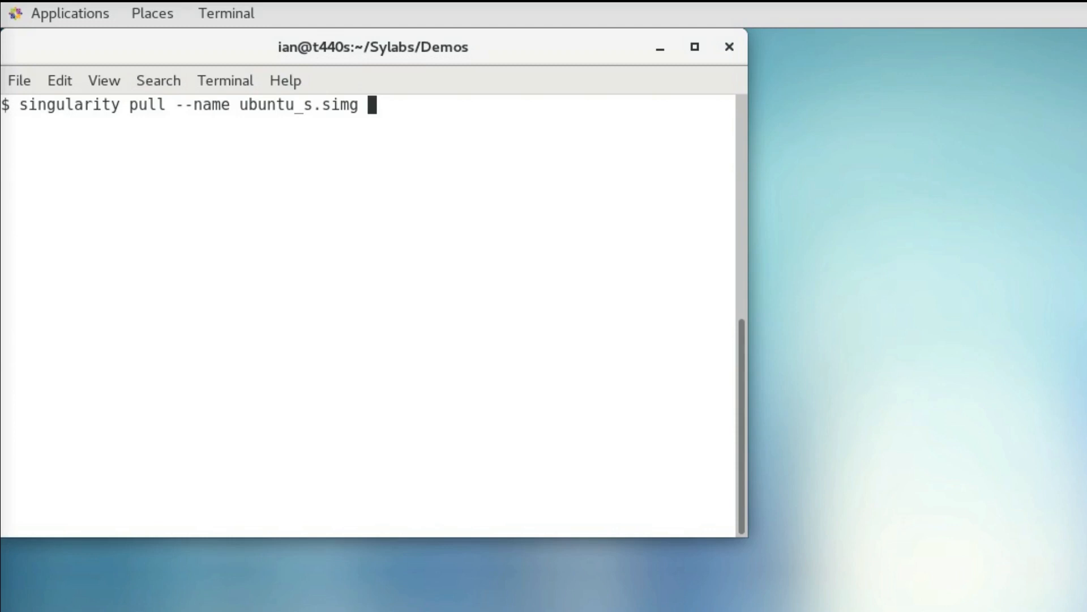
type("shu")
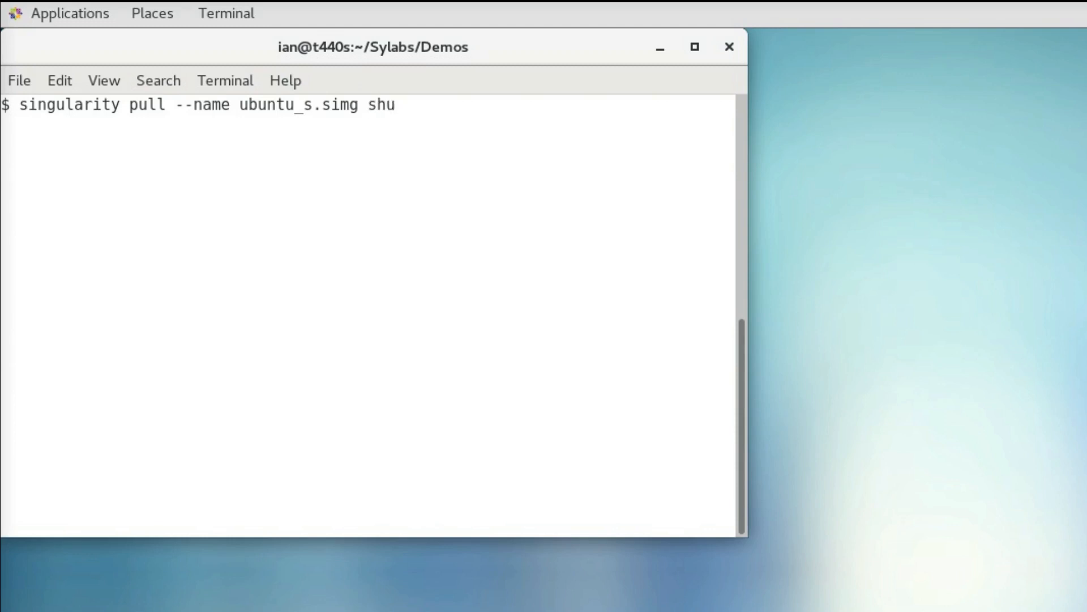
type("b://singularityhub/ubuntu:latest")
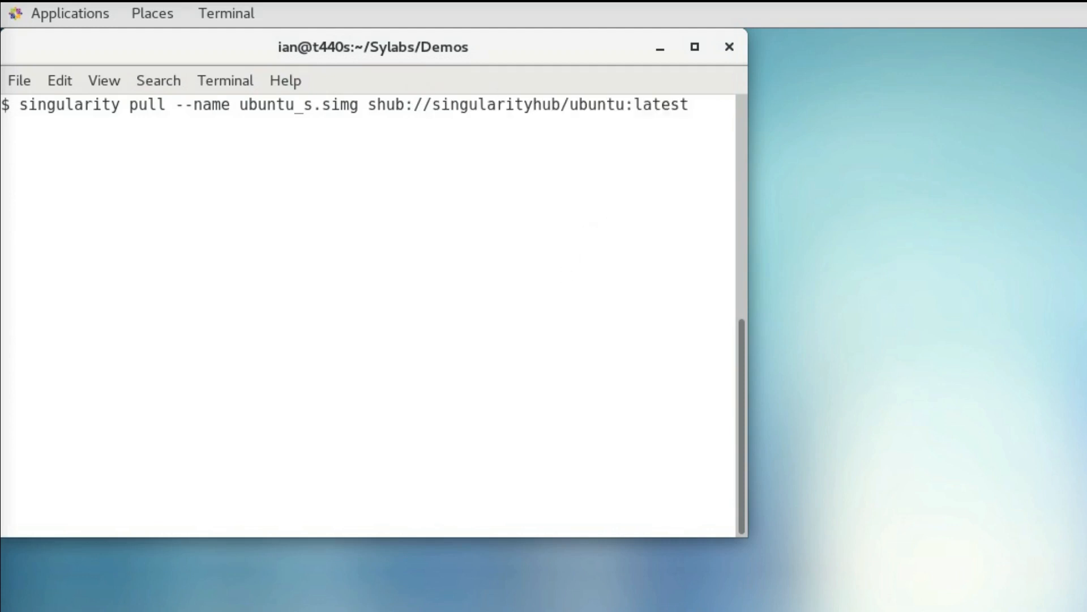
key("Return")
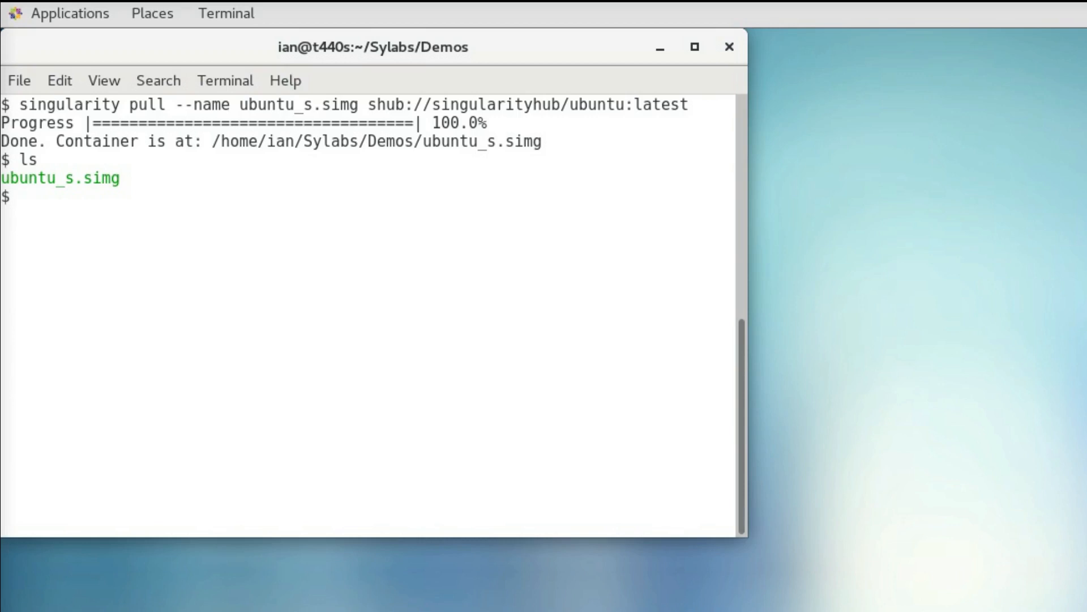
Step: Show the host's CentOS 7.5 release, then cat /etc/lsb-release inside ubuntu_s.simg
type("lsb_release -a")
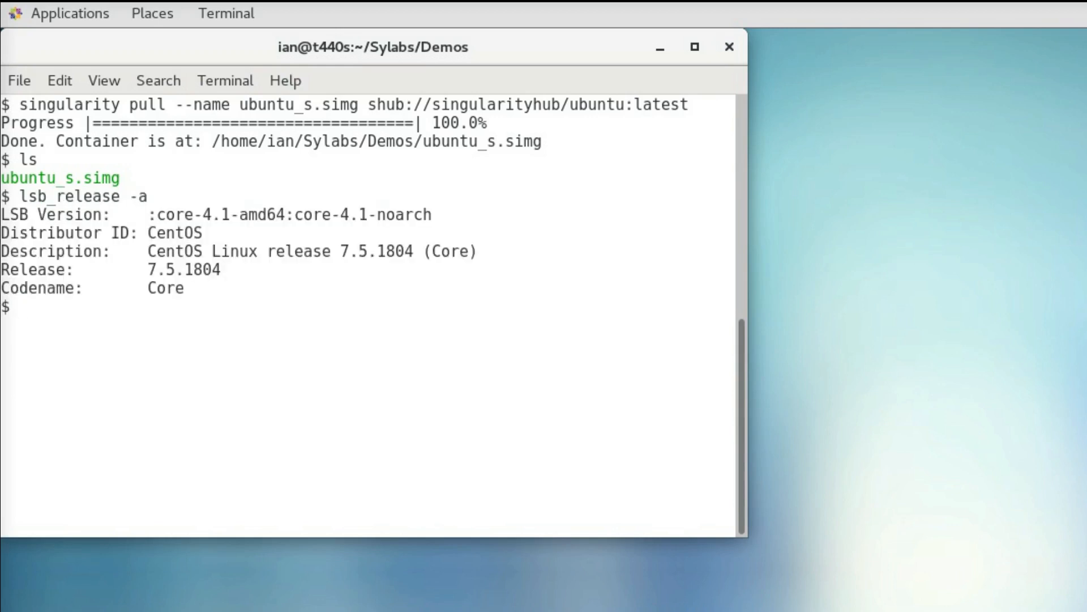
type("sing")
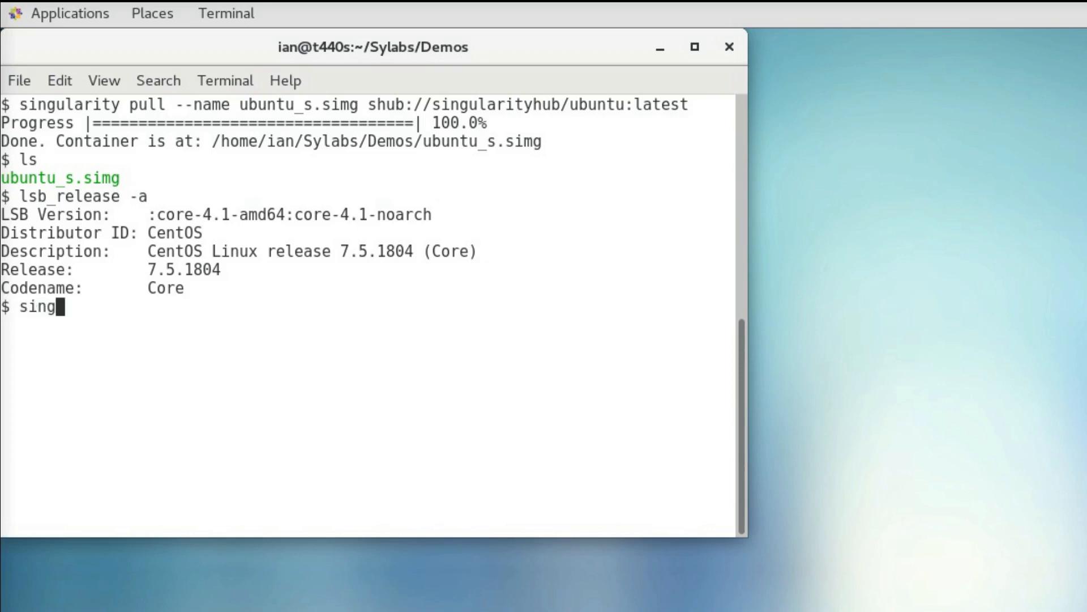
type("ularity exec")
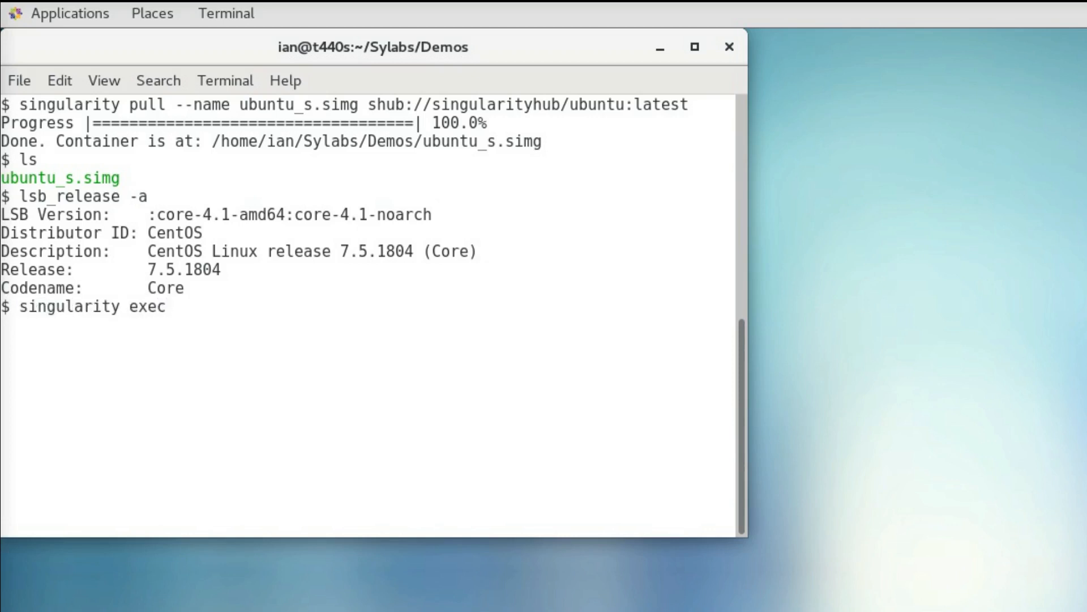
type("ubuntu_s.simg")
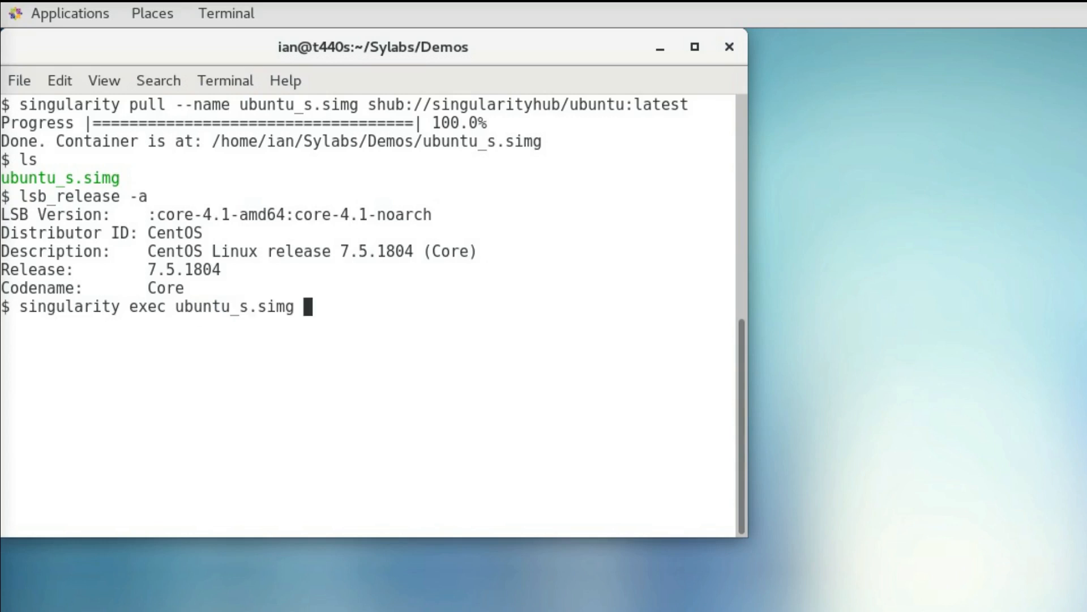
type("cat /")
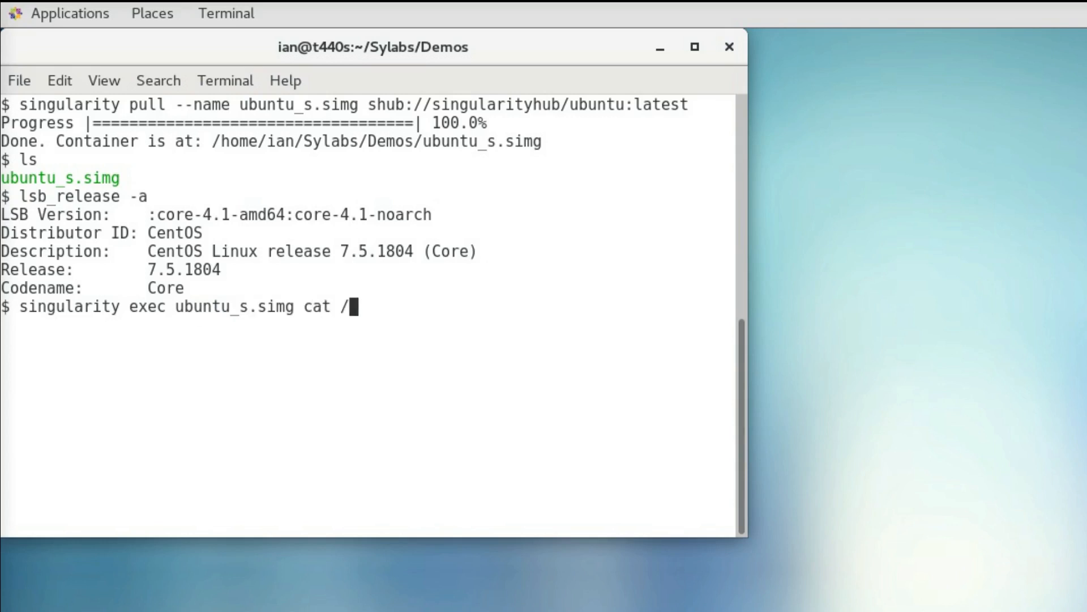
type("etc/")
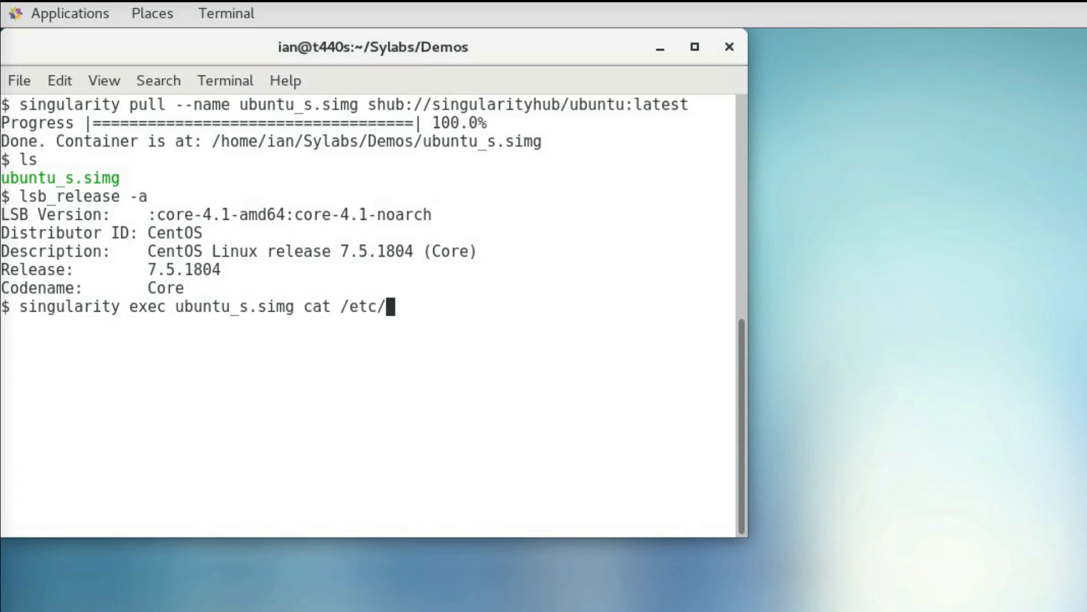
type("lsb-r")
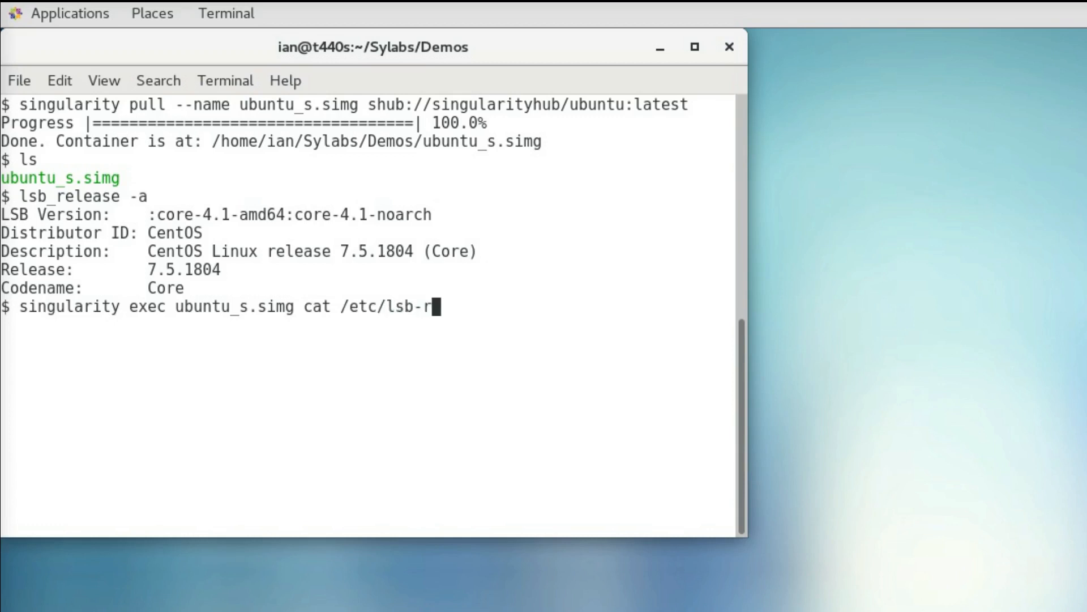
key("Return")
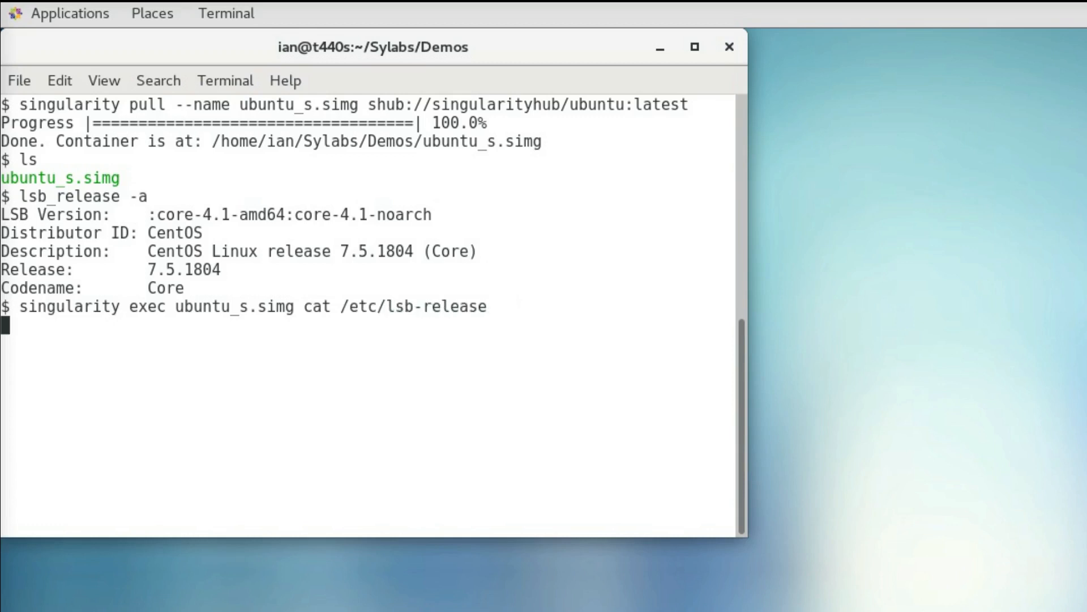
key("Return")
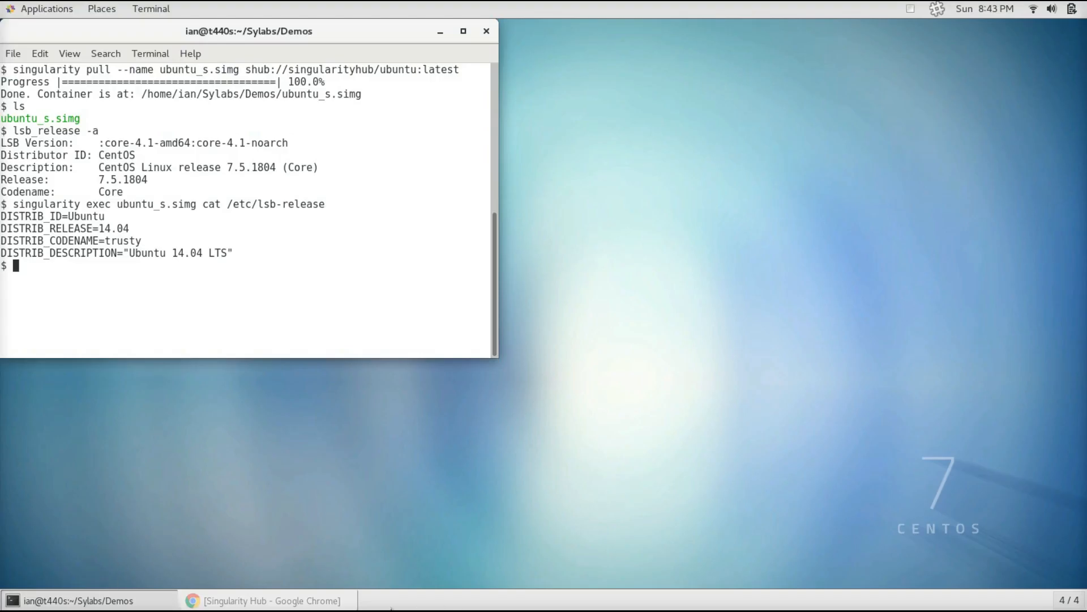
Step: Confirm ubuntu_s.simg reports Ubuntu 14.04 and bring up the Docker Hub ubuntu page
left_click(263, 601)
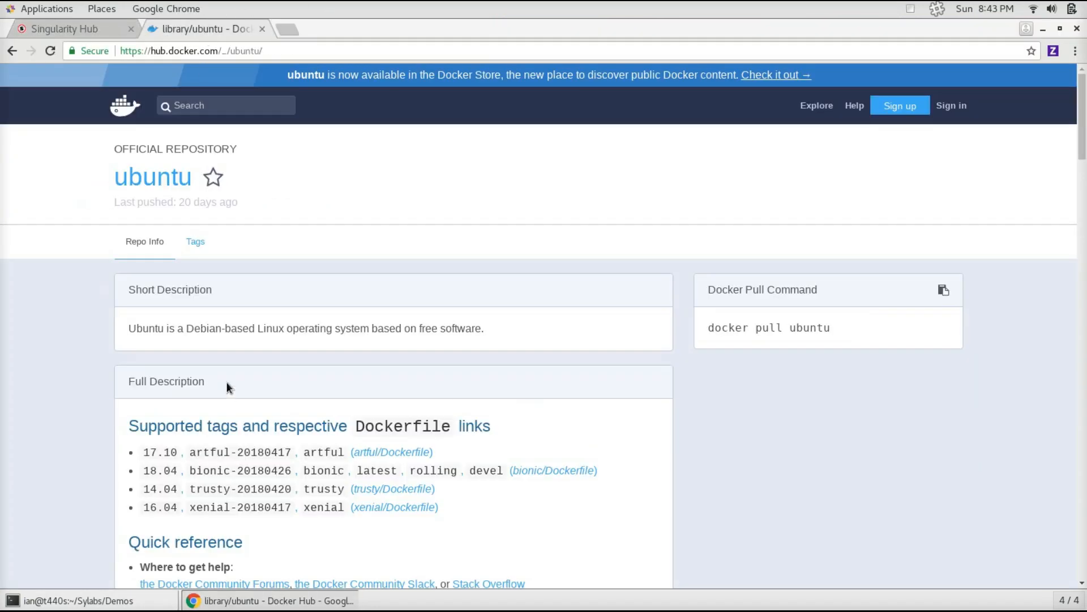
mouse_move(290, 600)
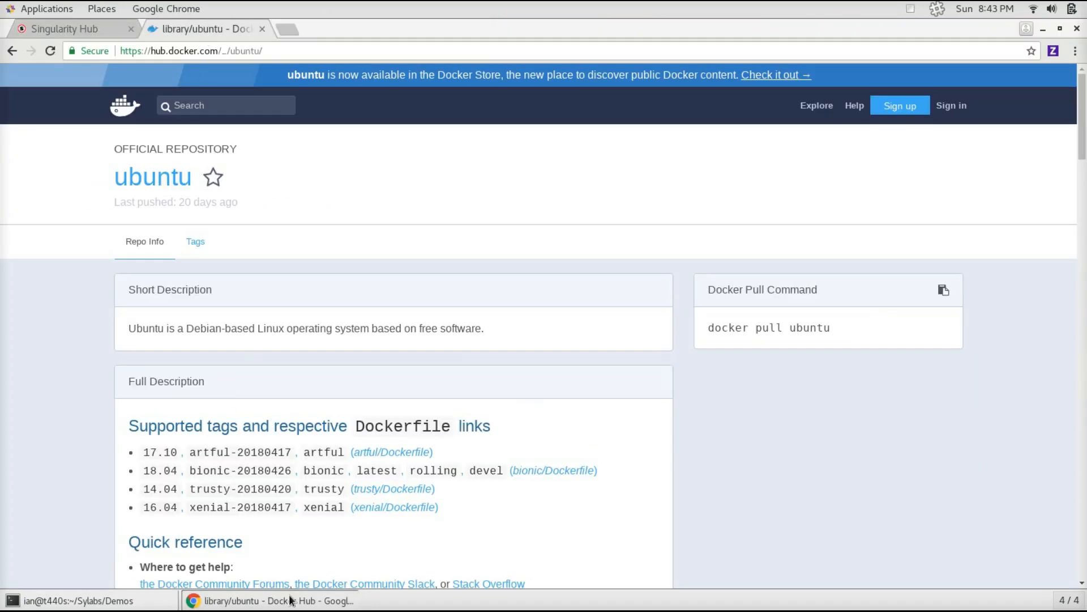
Step: Switch from the Docker Hub ubuntu page back to the terminal window
left_click(90, 600)
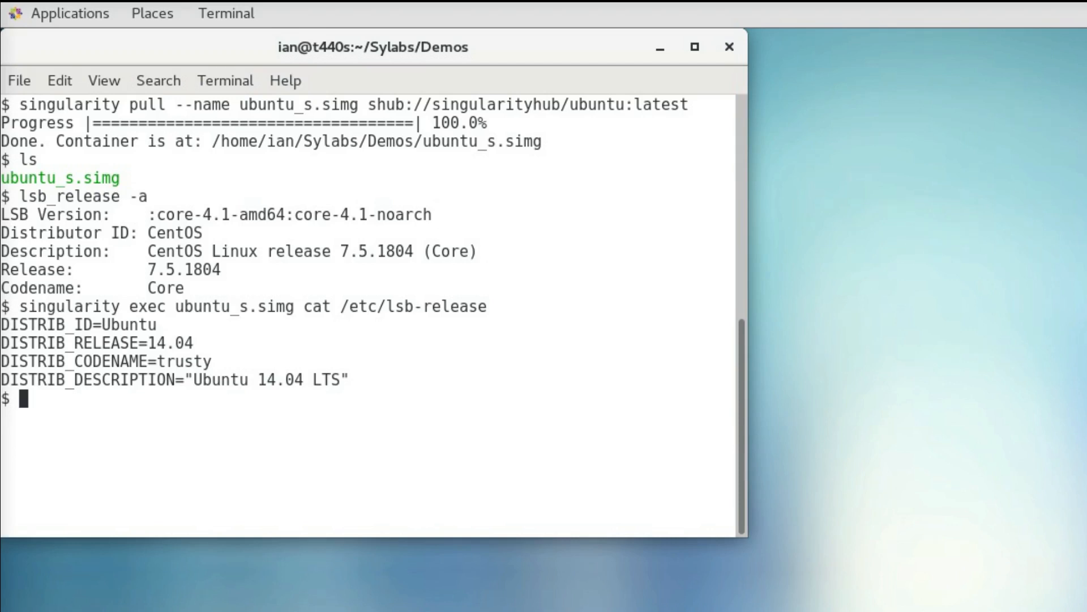
Step: Build ubuntu_d.simg from docker://ubuntu with sudo singularity build
type("sudo singularity build ubu")
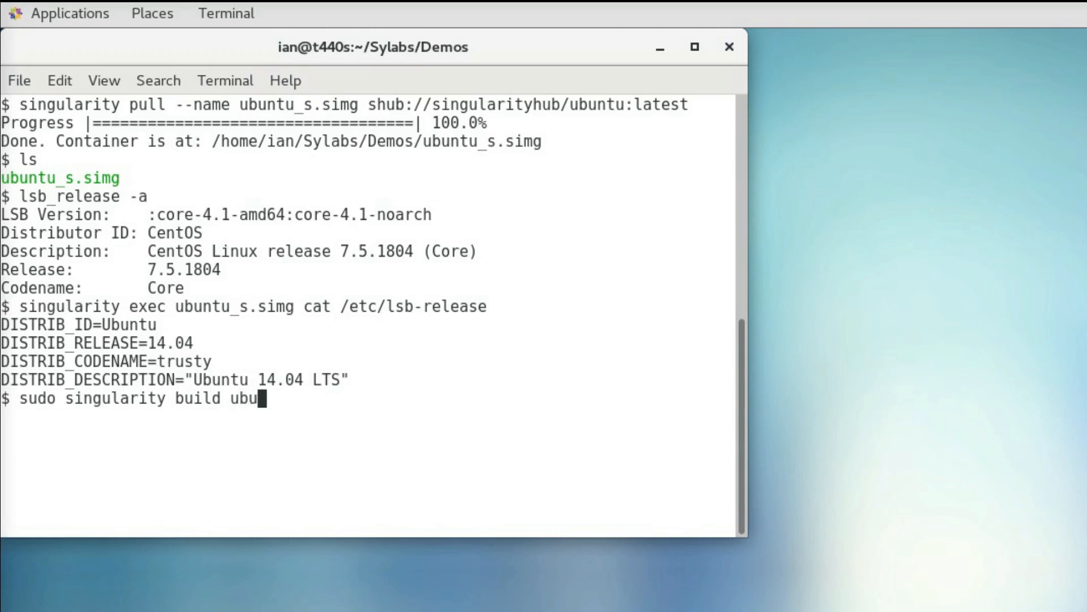
type("ntu_d.s")
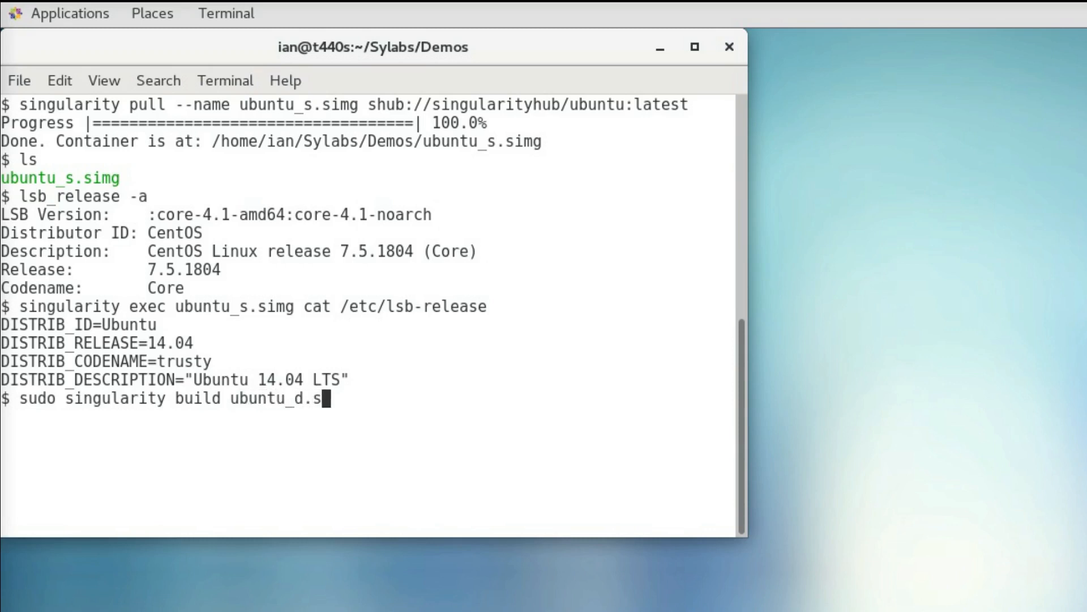
type("img doc")
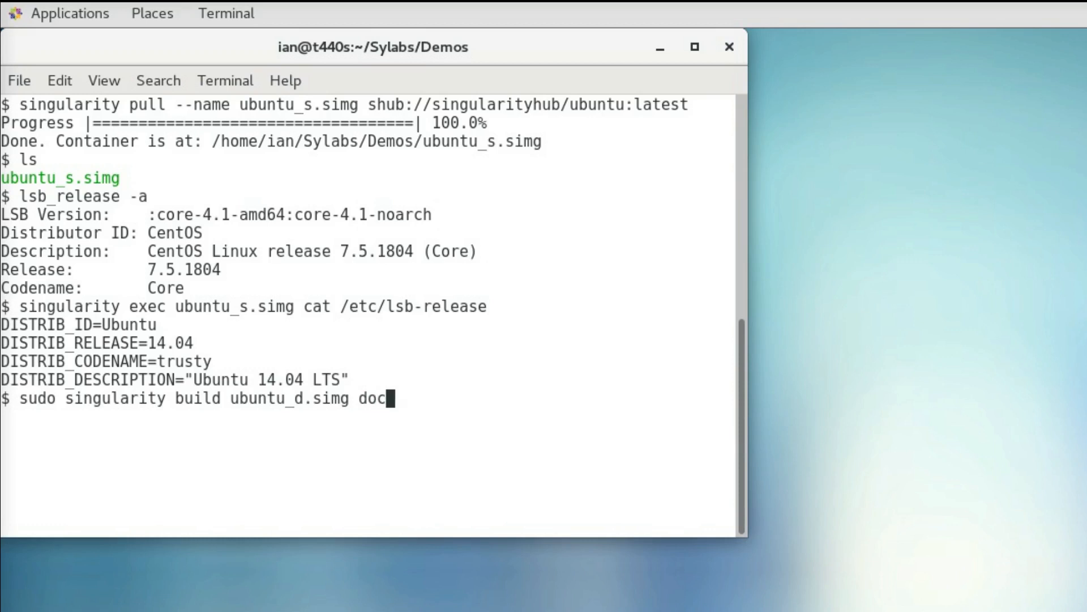
type("ker://")
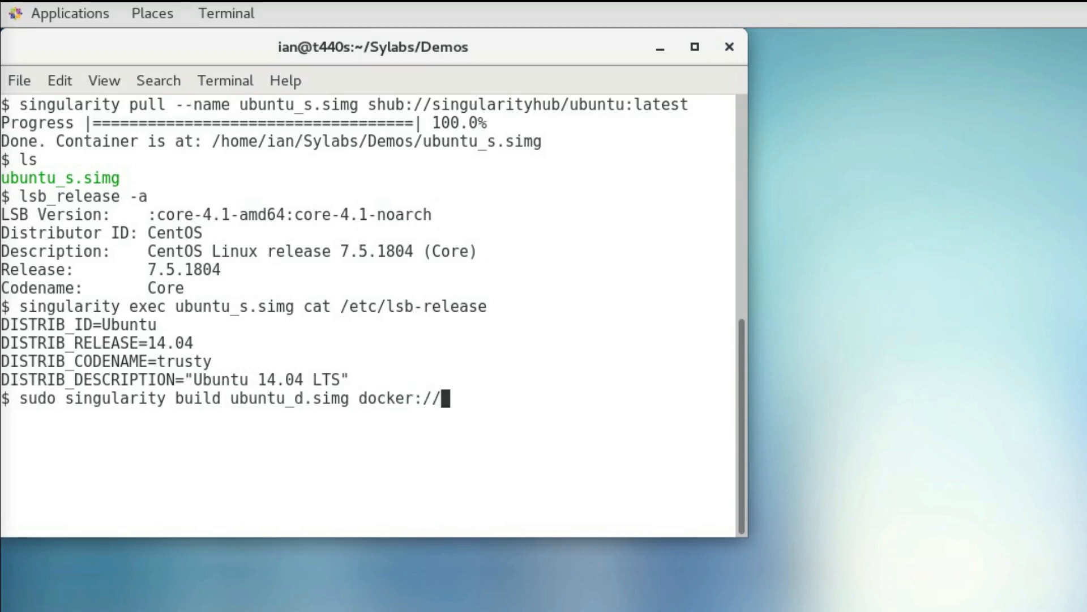
type("ubuntu")
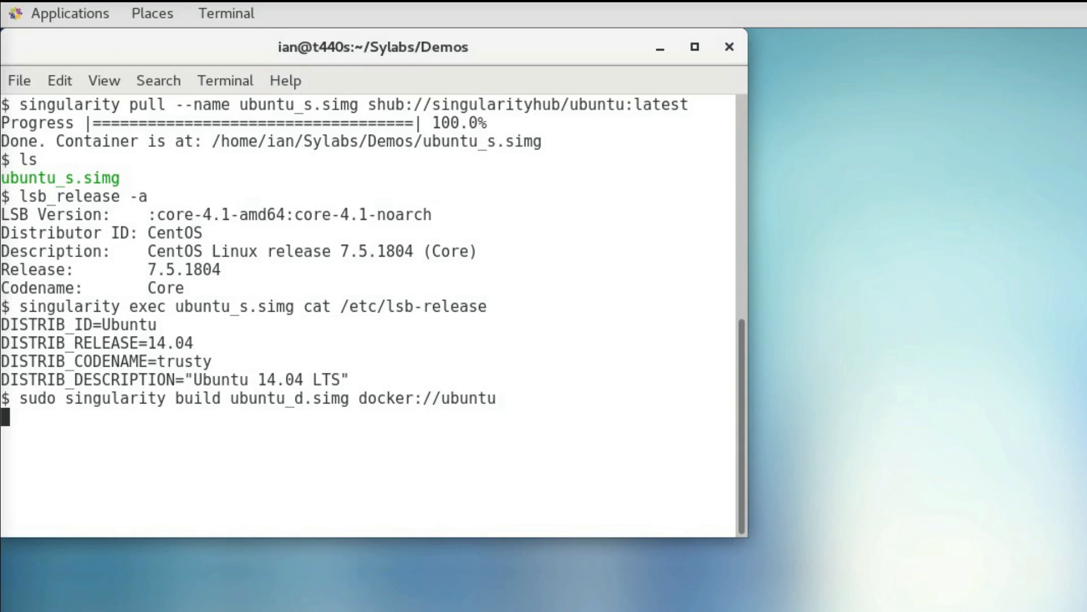
key("Return")
type("l")
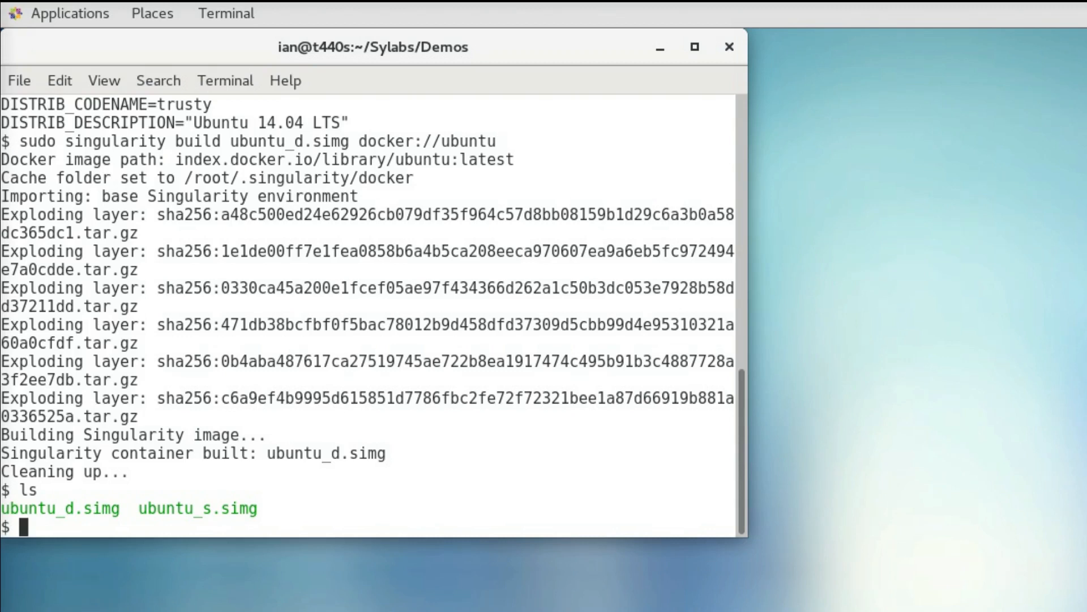
Step: Read /etc/lsb-release inside ubuntu_d.simg, showing Ubuntu 18.04 LTS bionic
type("singularity e")
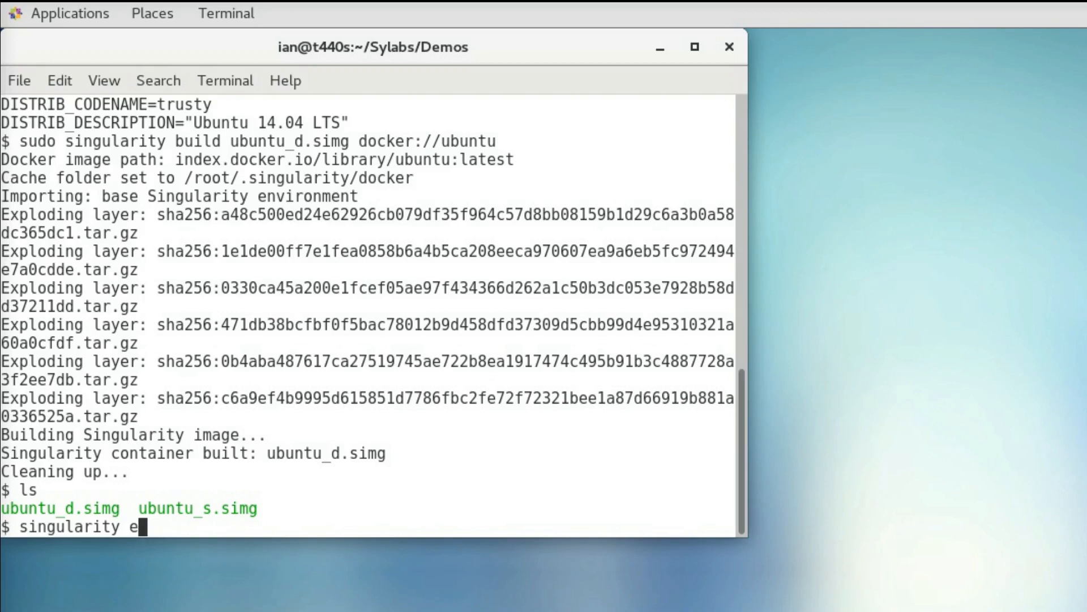
type("xec ubunt")
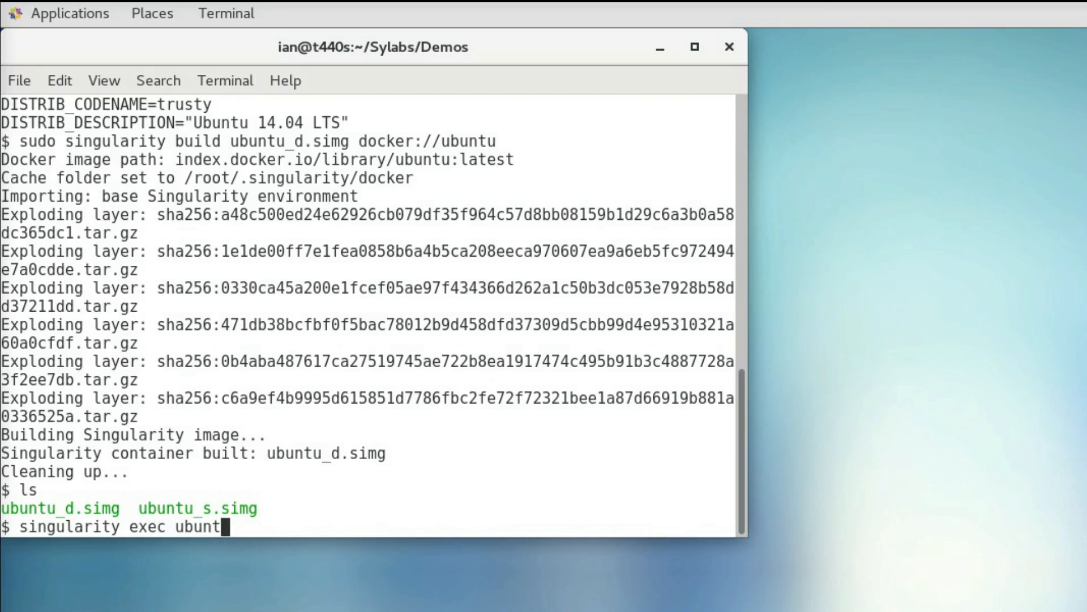
type("u_d.simg")
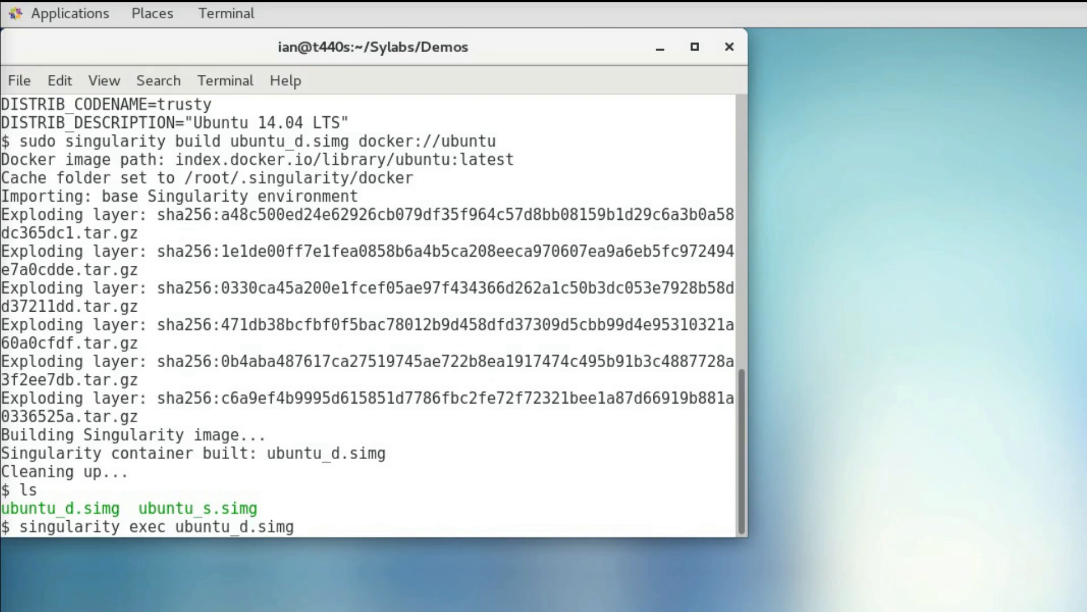
type("cat /")
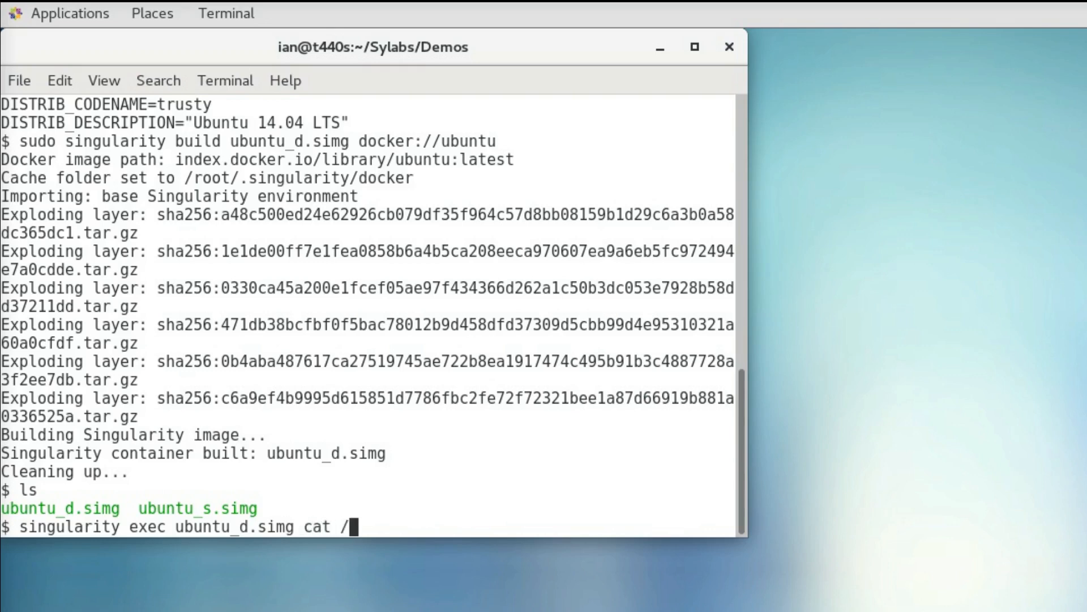
type("etc/lsb-")
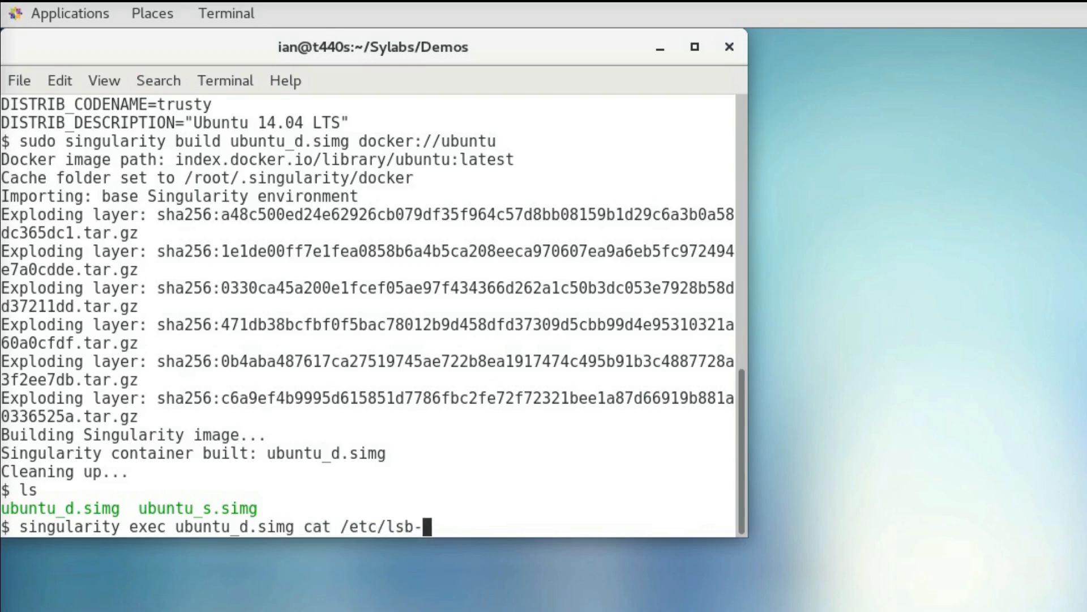
key("Return")
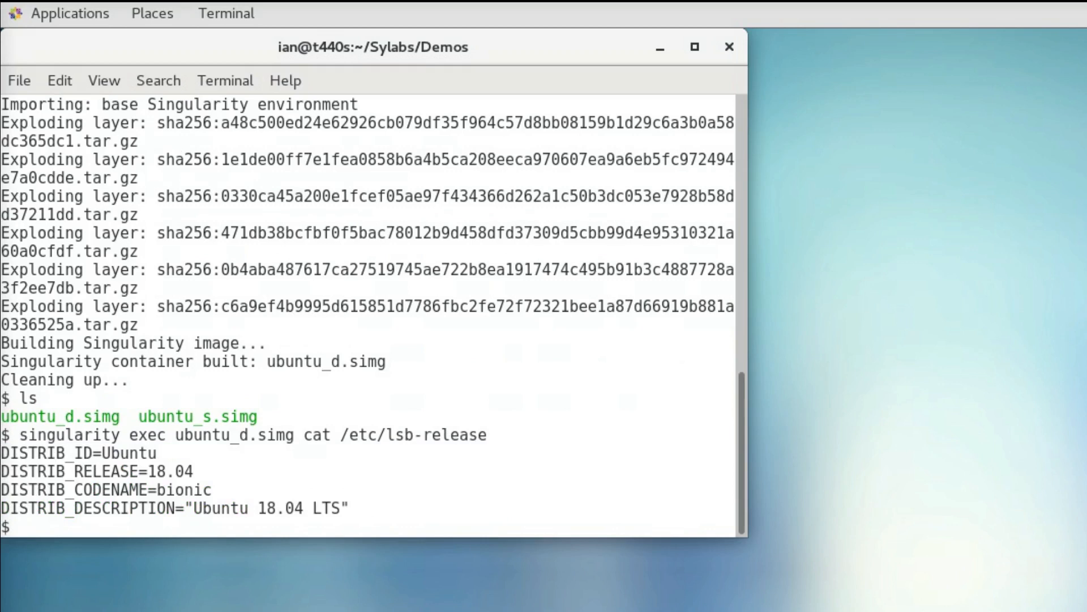